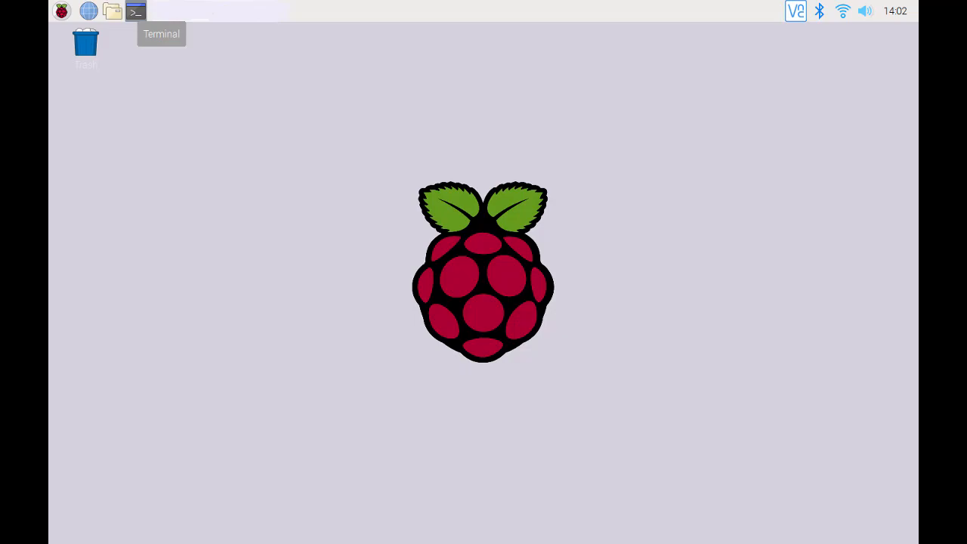
Step: Open a terminal window from the taskbar Terminal icon
click(135, 12)
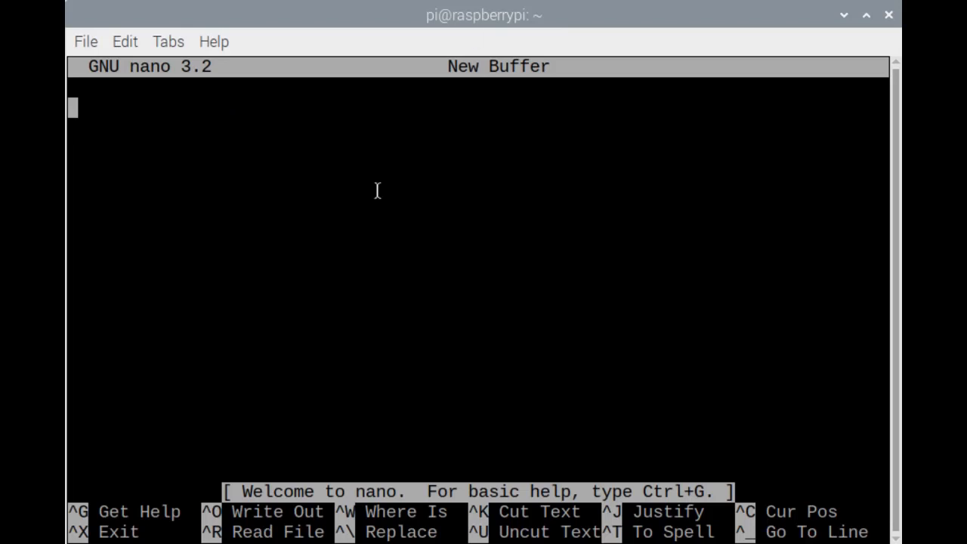
mouse_move(136, 529)
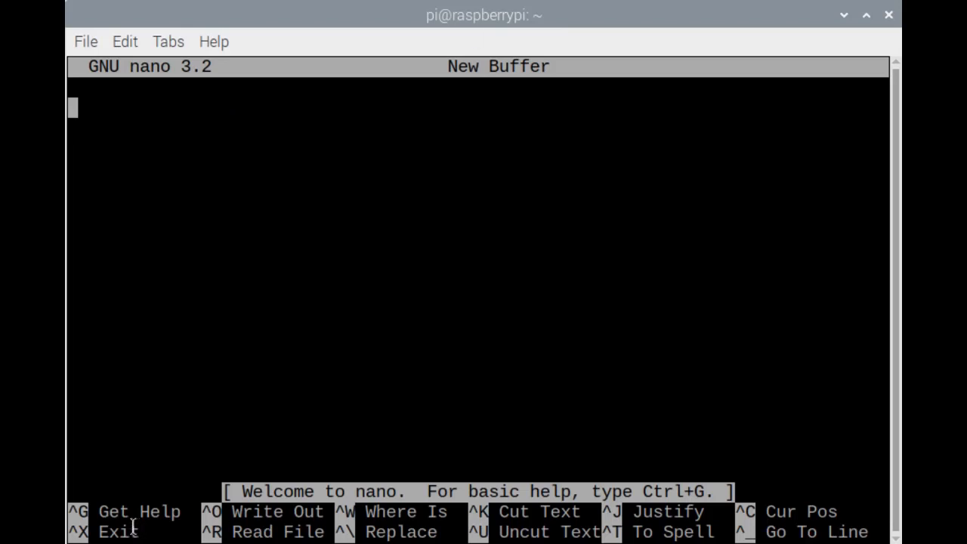
mouse_move(113, 518)
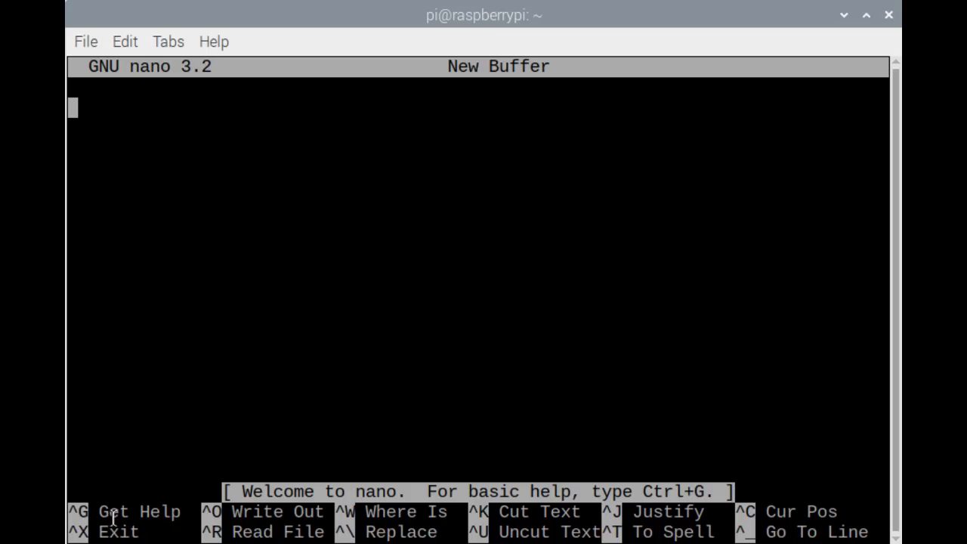
mouse_move(263, 502)
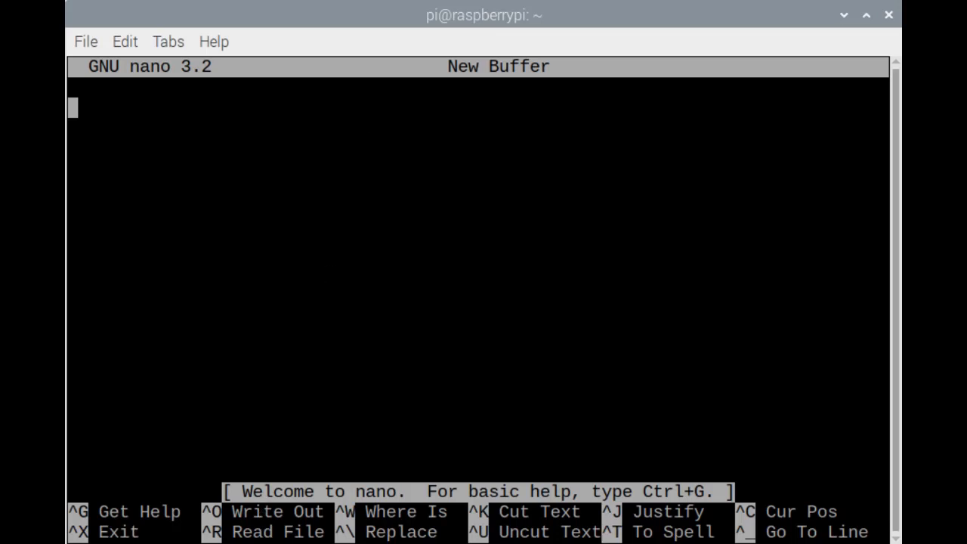
Step: Type print("This is Learning IoT"), name = input("Enter your name: ") and print("Welcome,", name)
text(print)
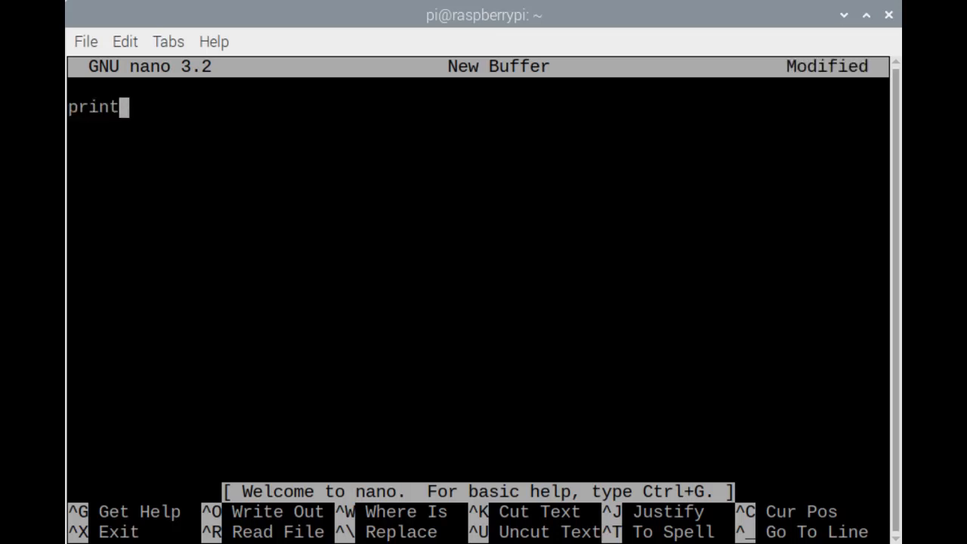
text(("This is)
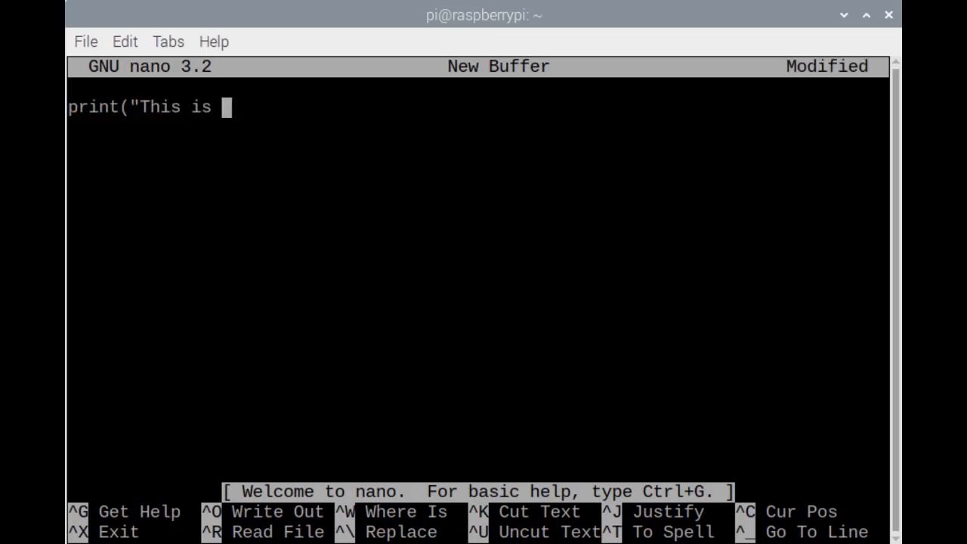
text(Learning IoT"))
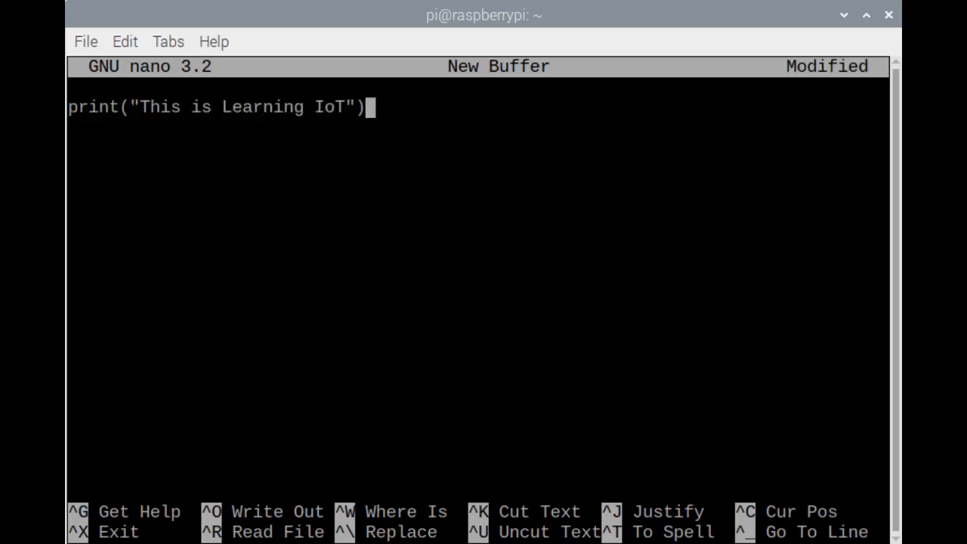
text(name)
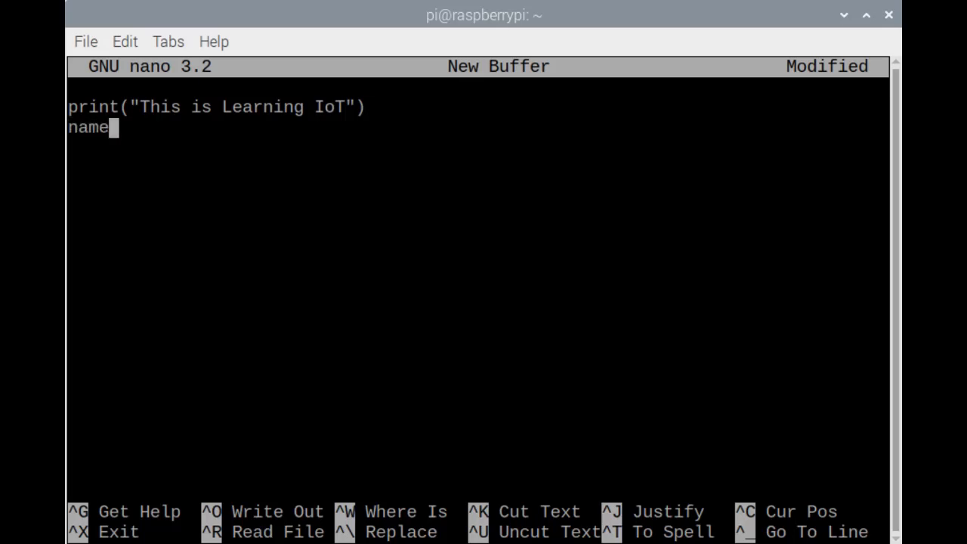
text(= input()
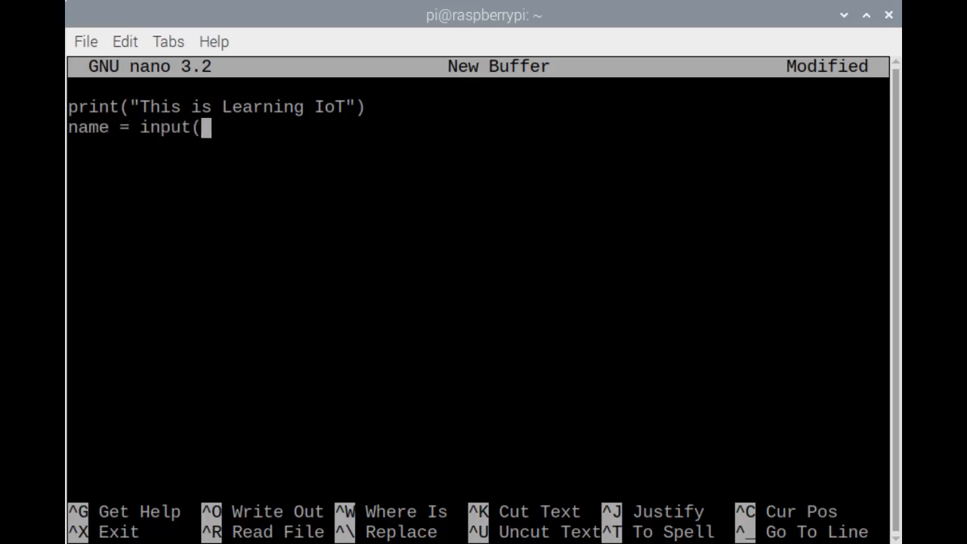
text("Enter)
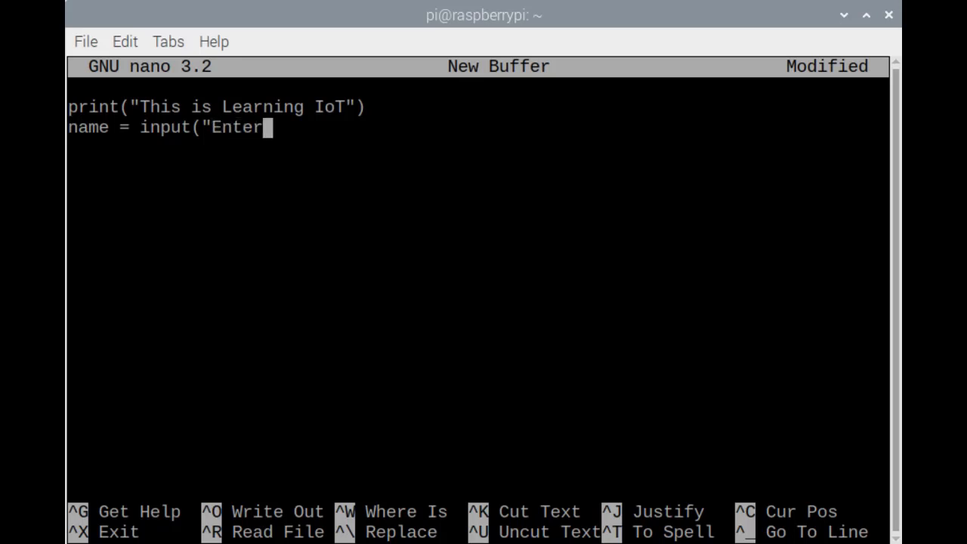
text(your name")
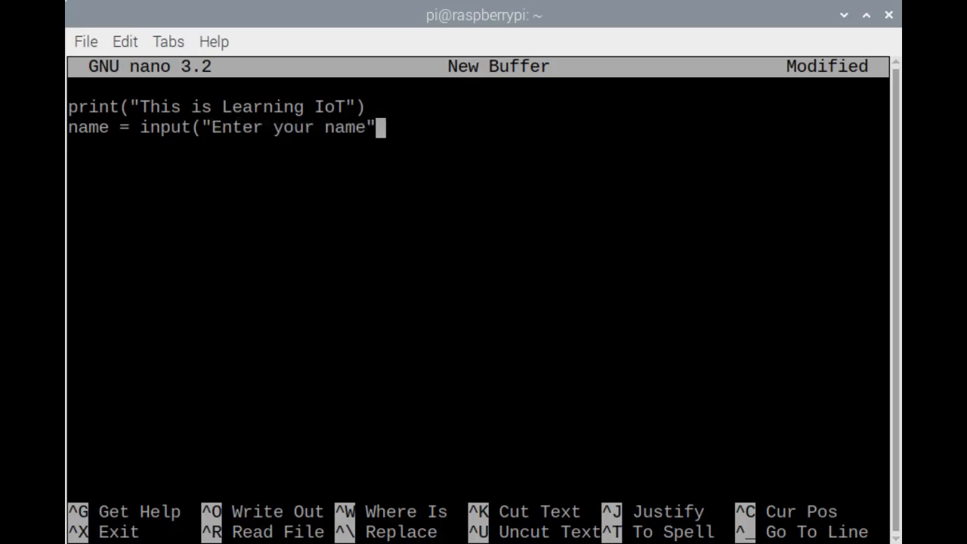
text(:)
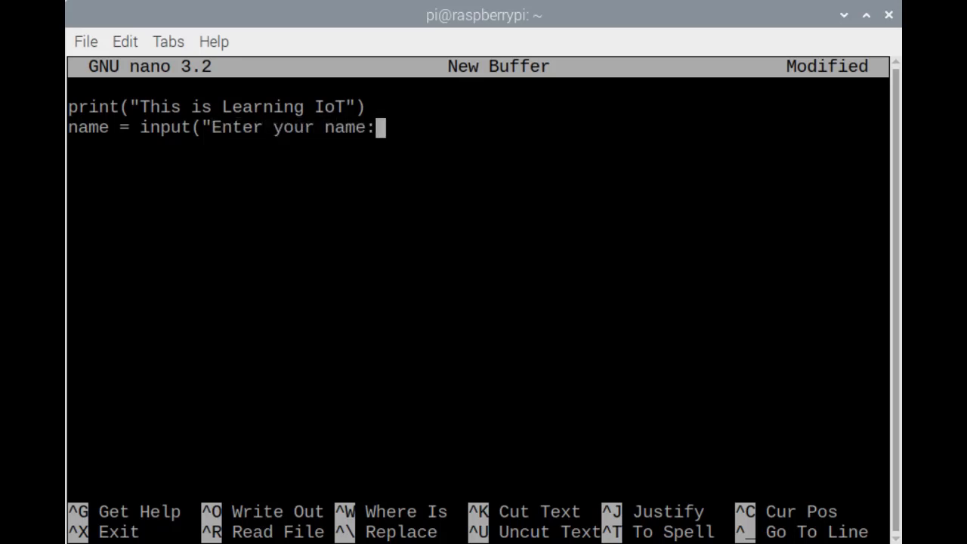
text("))
click(478, 148)
text(print(")
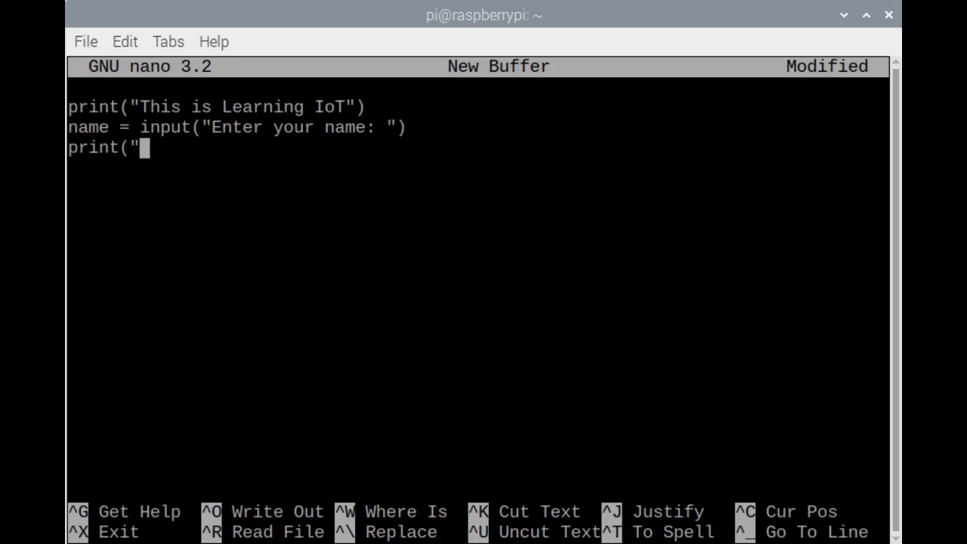
text(Welcome",)
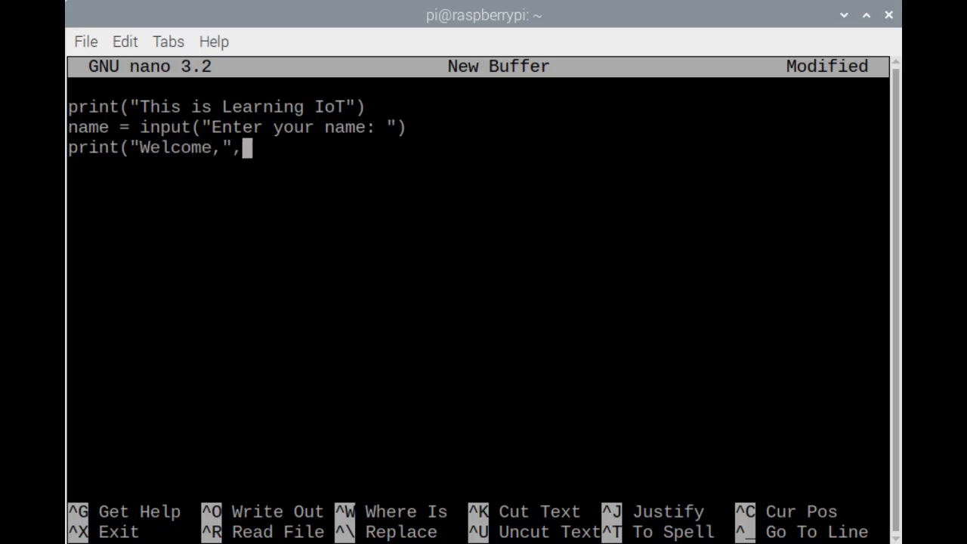
text(name)
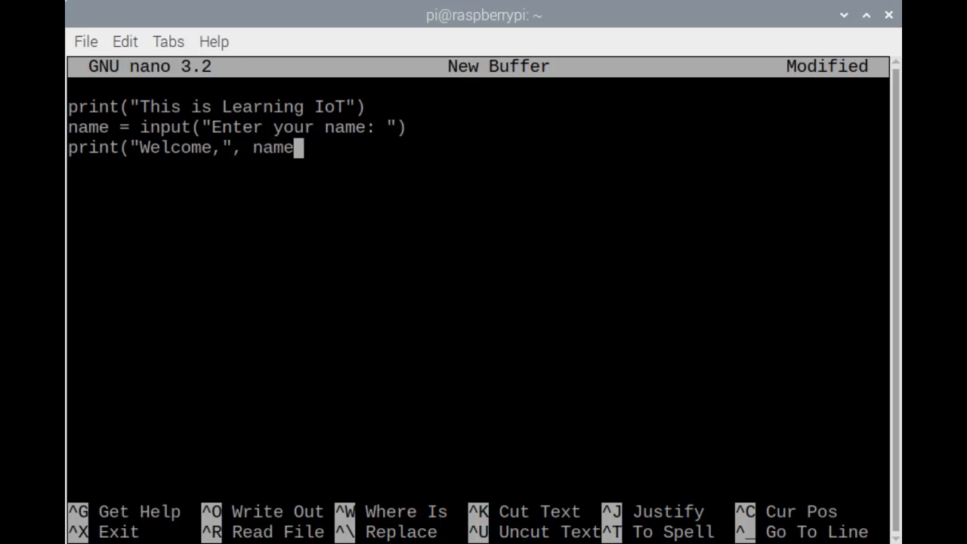
text())
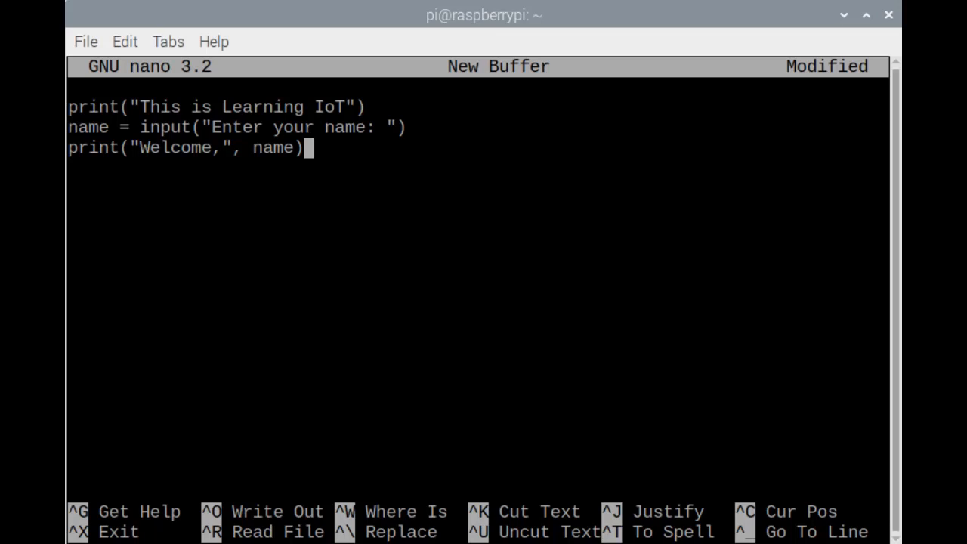
Step: Save the buffer under the file name lesson_nano.py
key(ctrl+o)
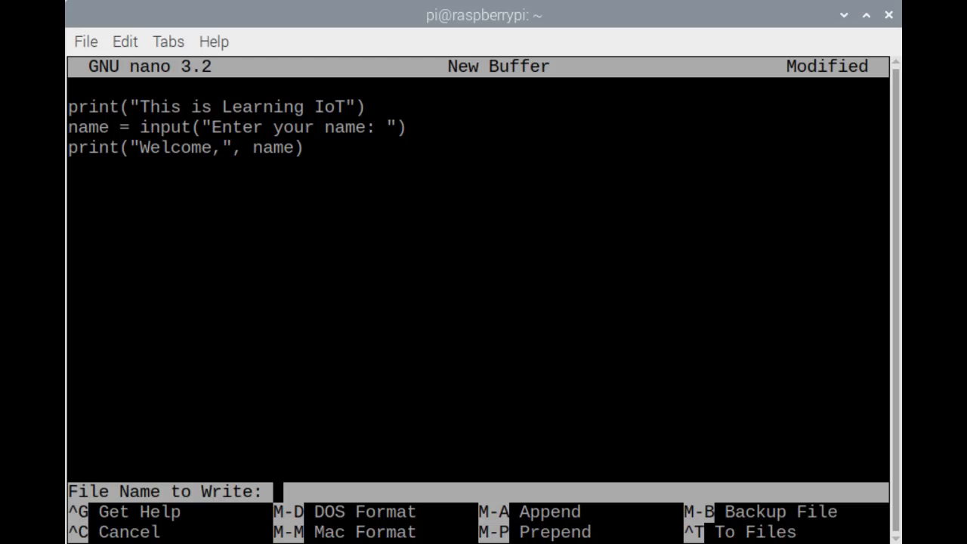
text(lesso)
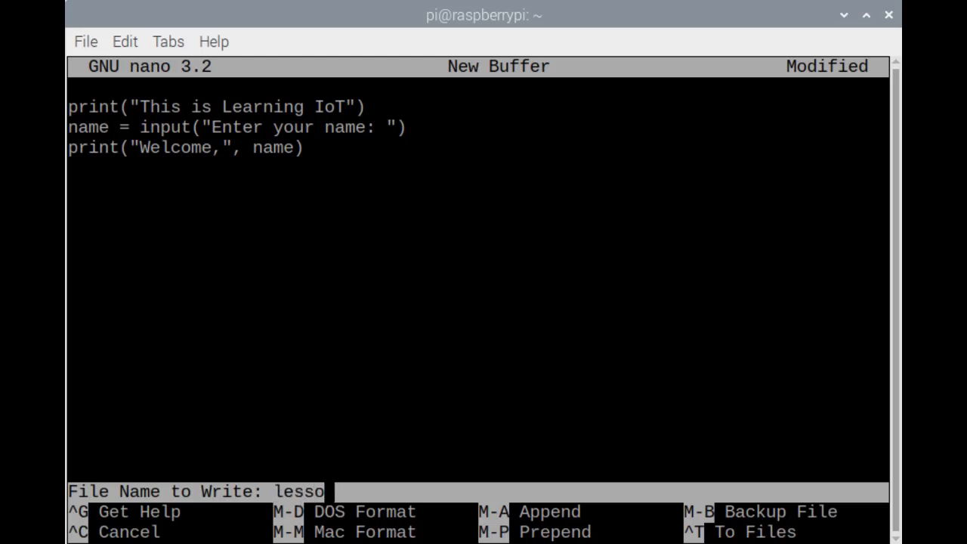
text(n_nano.p)
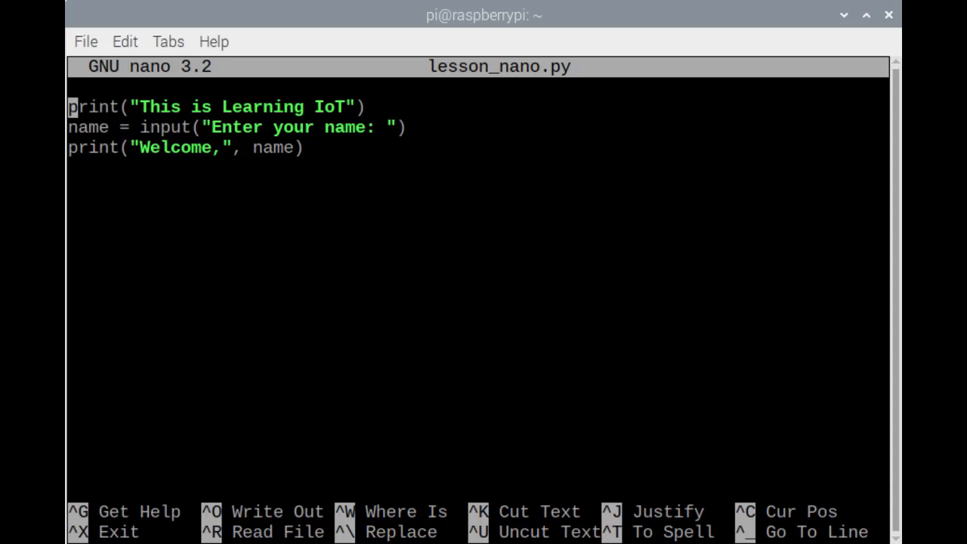
Step: Add '# Created Nov. 27, 2019 in Fort Lauderdale, FL' above the code and save
text(#)
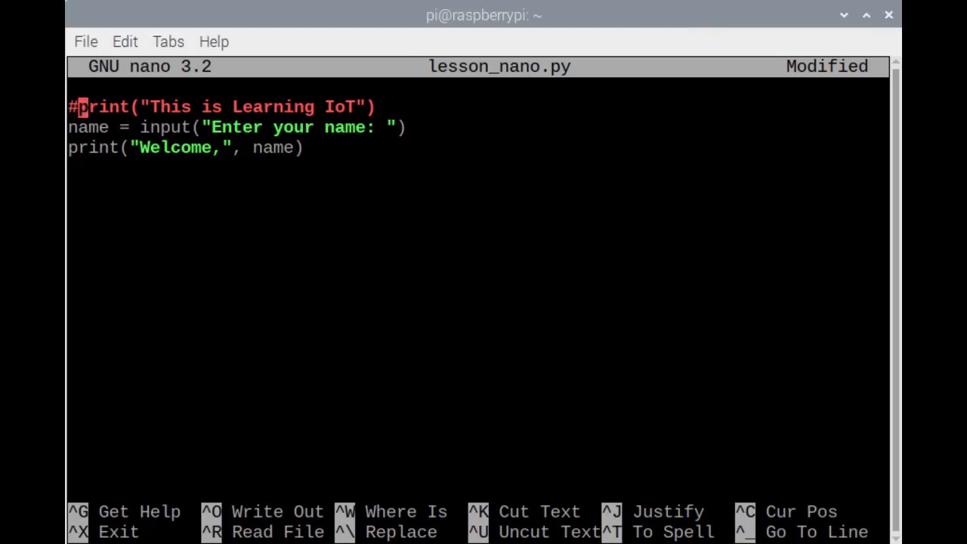
text(Created Nov.)
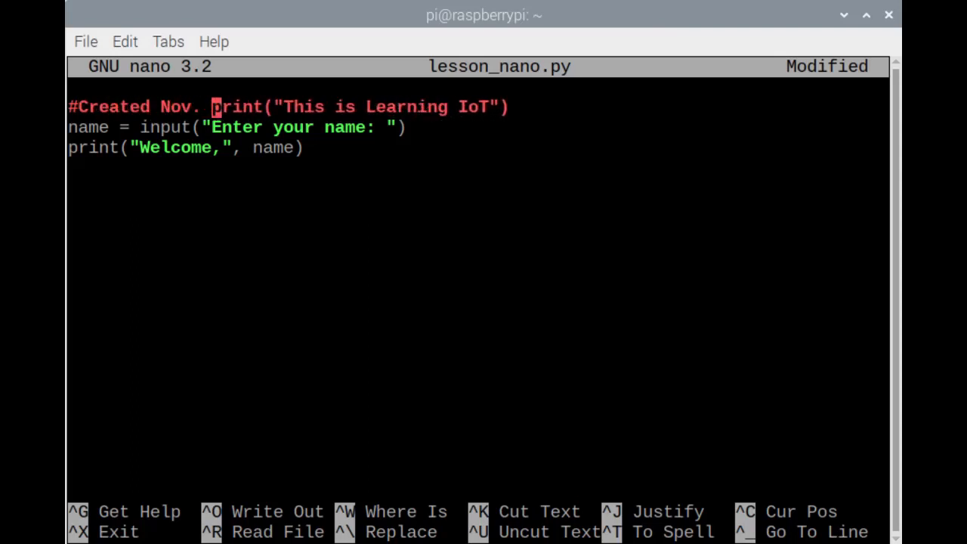
text(27, 2019 in Fort Lauderdale, F)
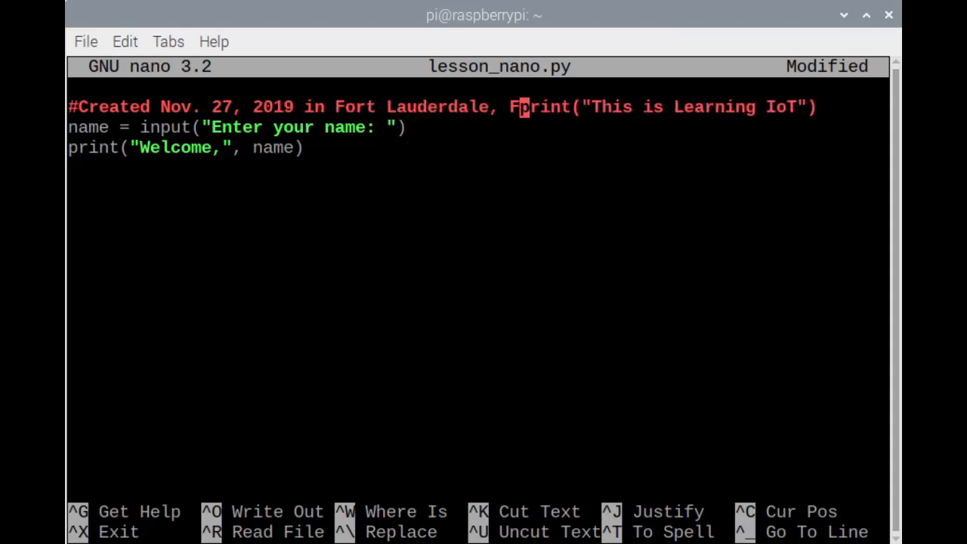
text(L)
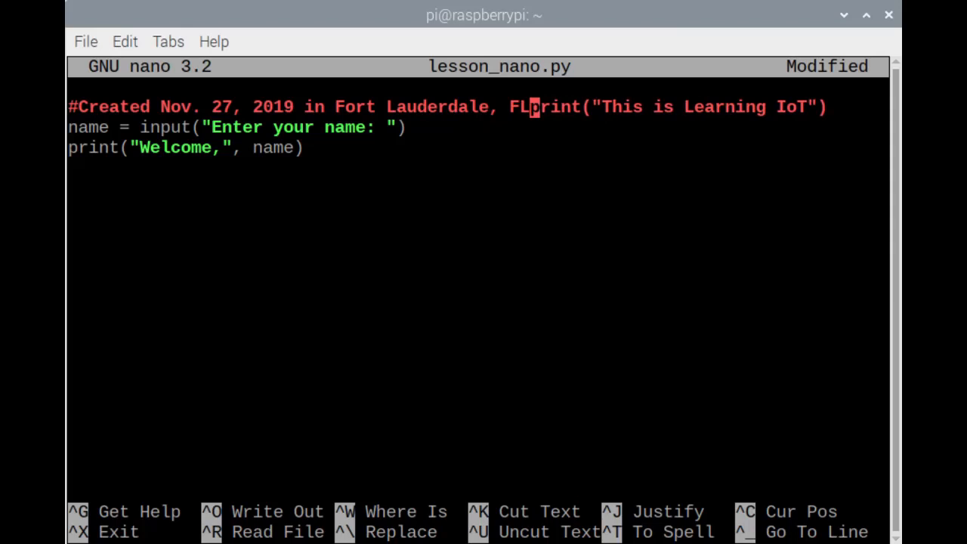
key(Enter)
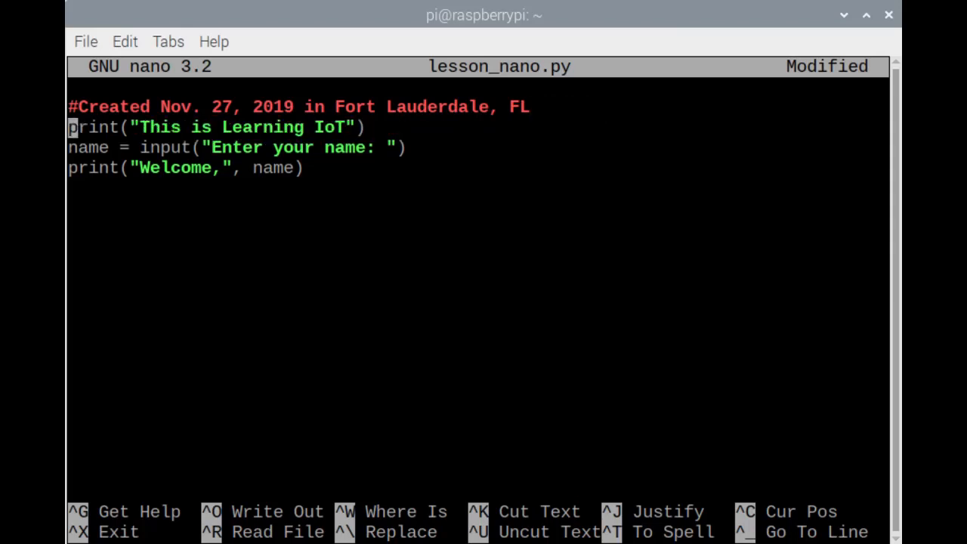
key(ctrl+o)
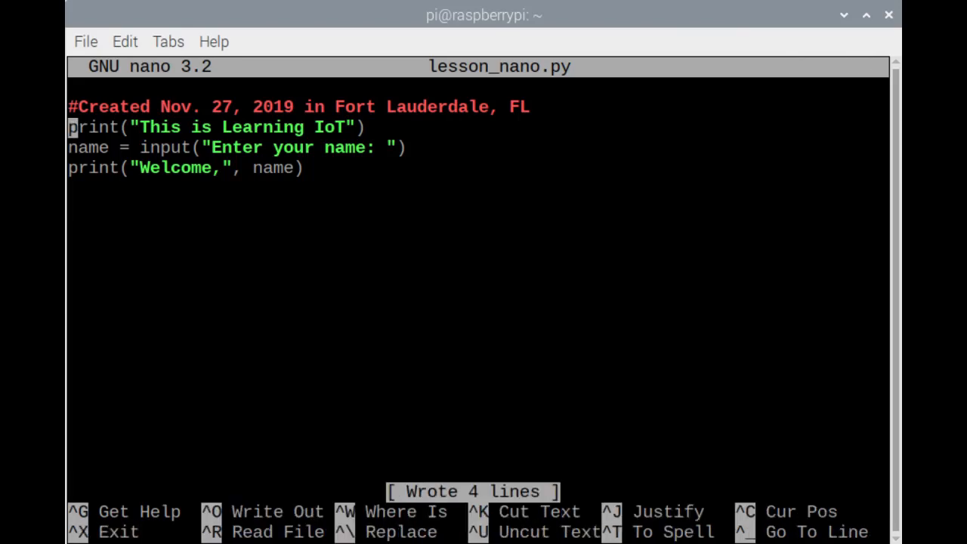
Step: Exit nano, run python3 lesson_nano.py and enter the name Mickey
key(ctrl+x)
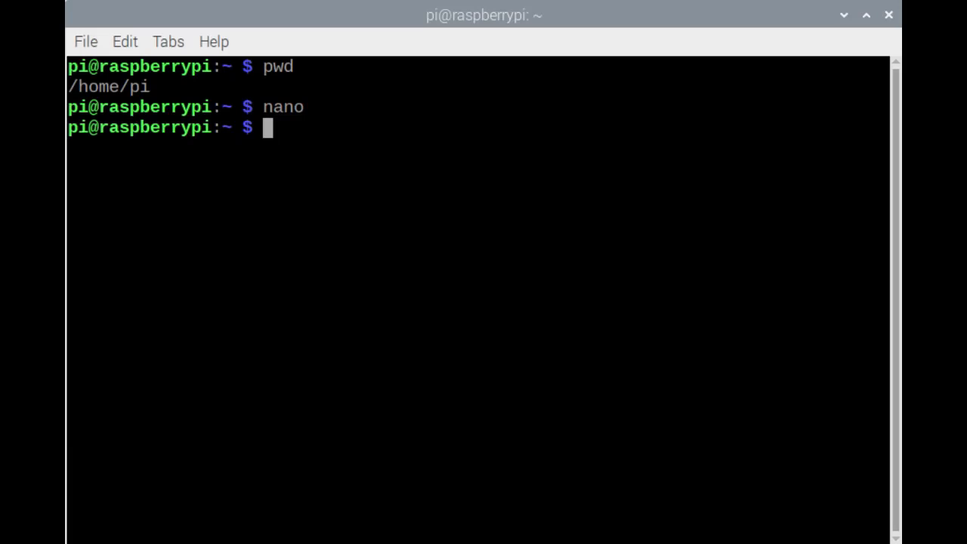
text(python3 lesson_nano.py)
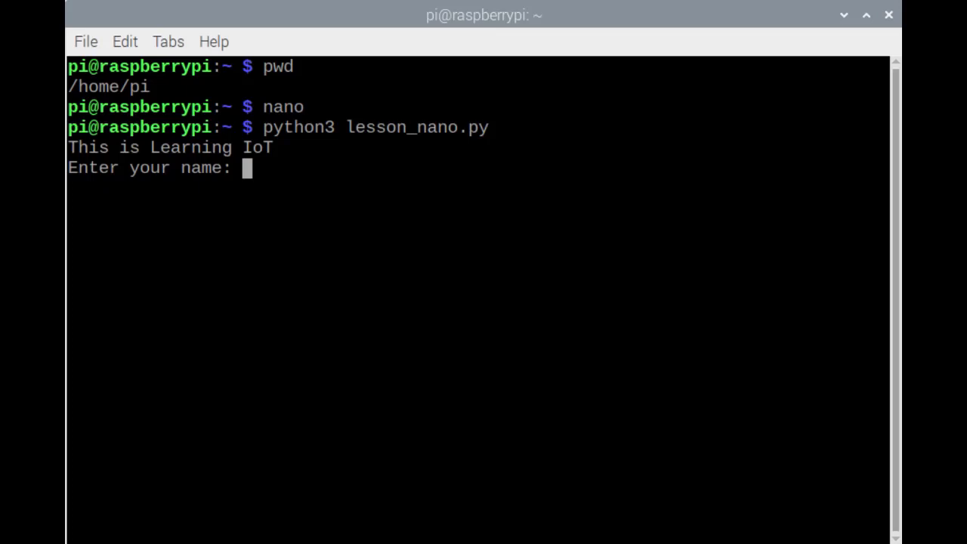
text(Mickey)
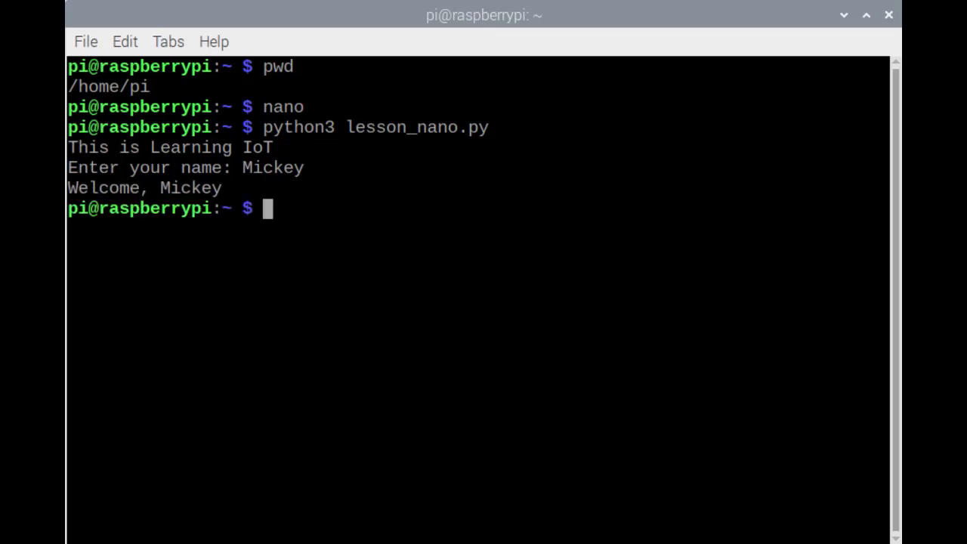
Step: Reopen lesson_nano.py in nano
text(nano)
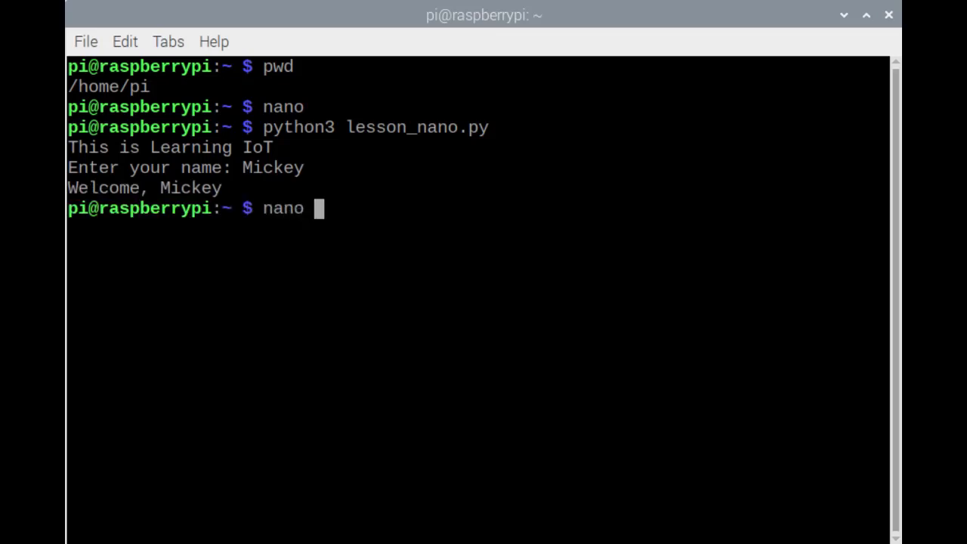
text(lesson_nano)
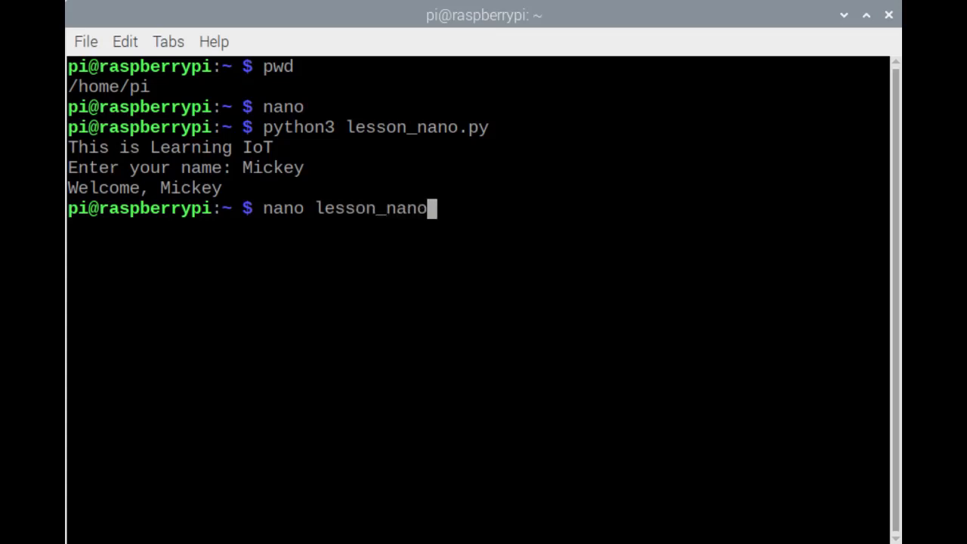
text(.py)
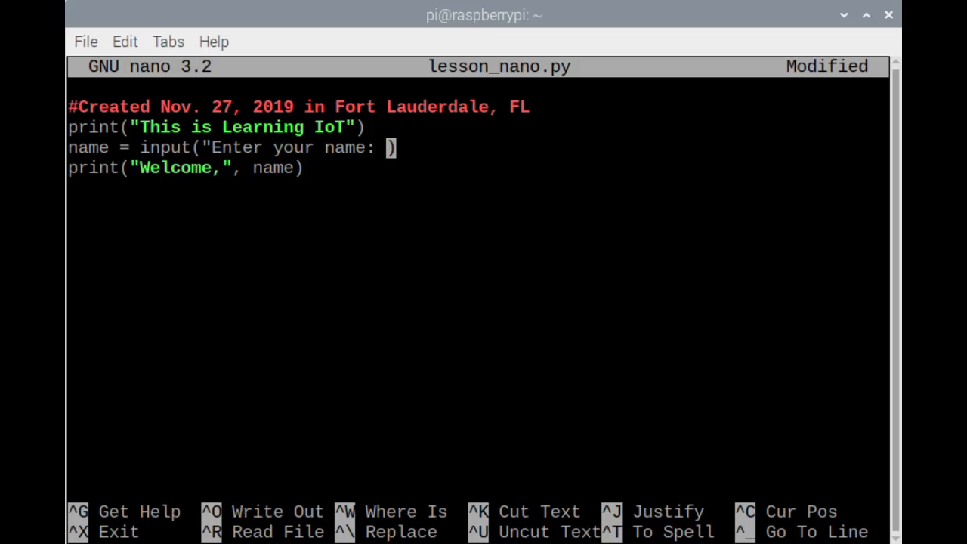
Step: Save a copy as lesson_nano2.py and exit nano
key(ctrl+o)
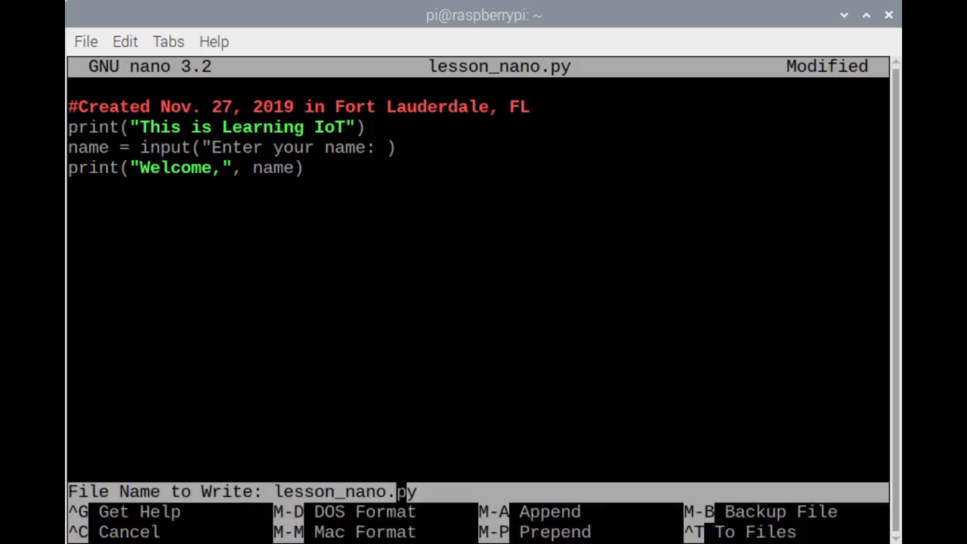
text(2)
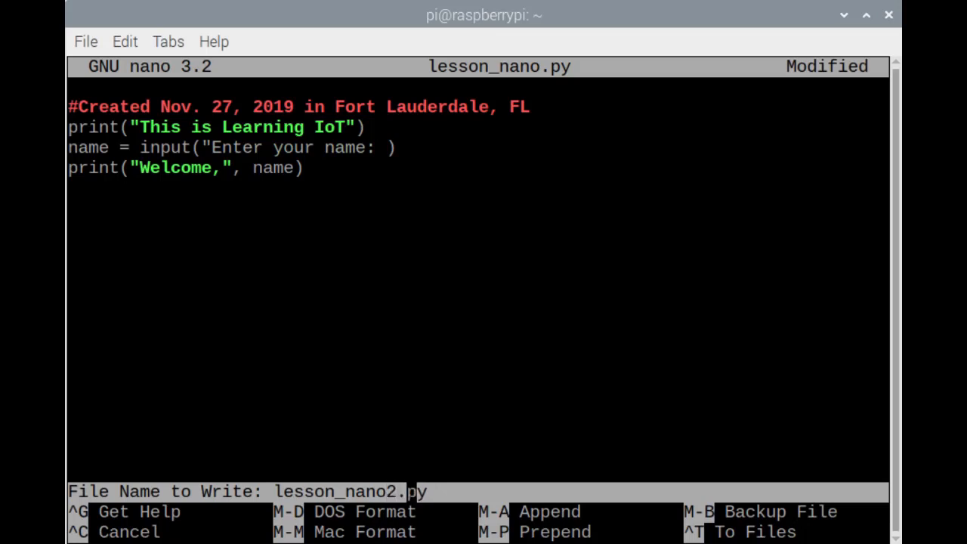
key(Enter)
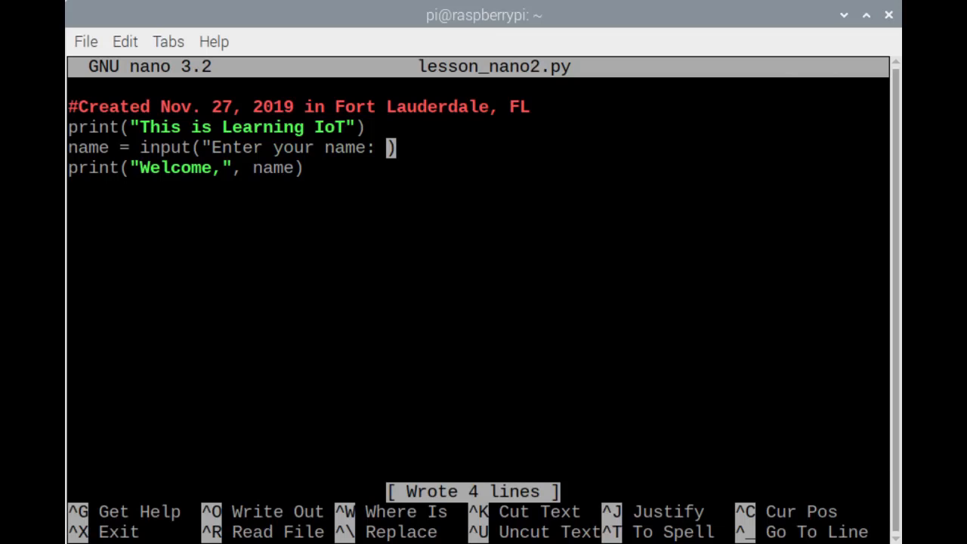
key(ctrl+x)
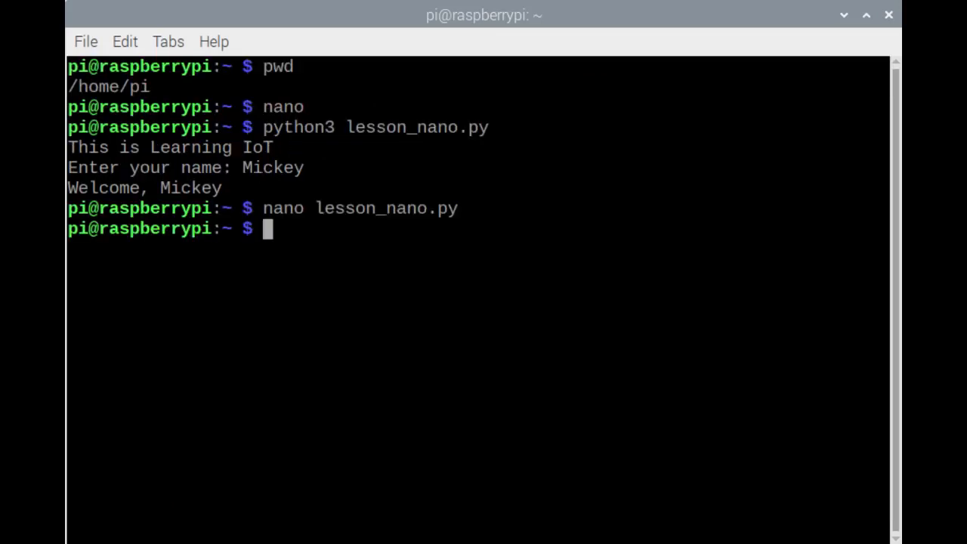
Step: Run python3 lesson_nano2.py, getting an unterminated-string SyntaxError on line 3
text(pytho)
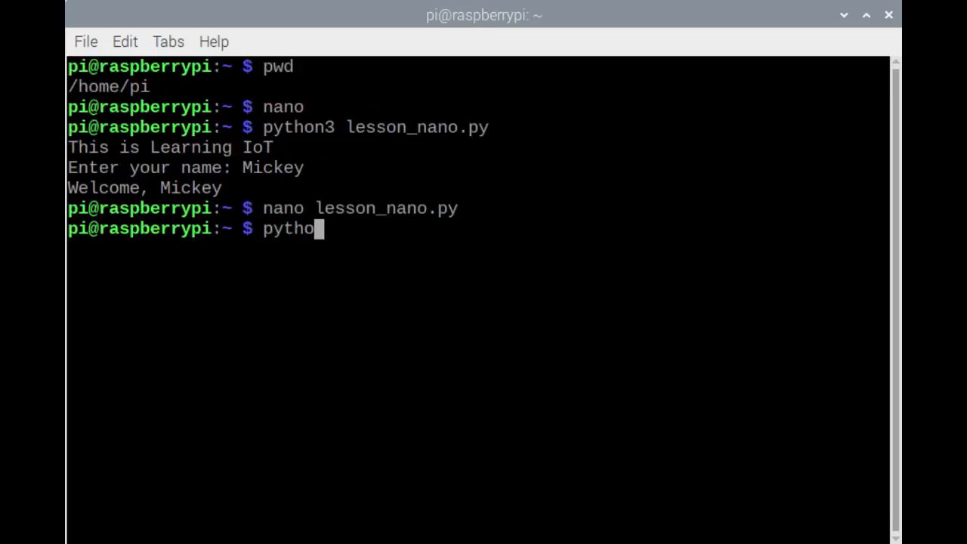
text(n3 less)
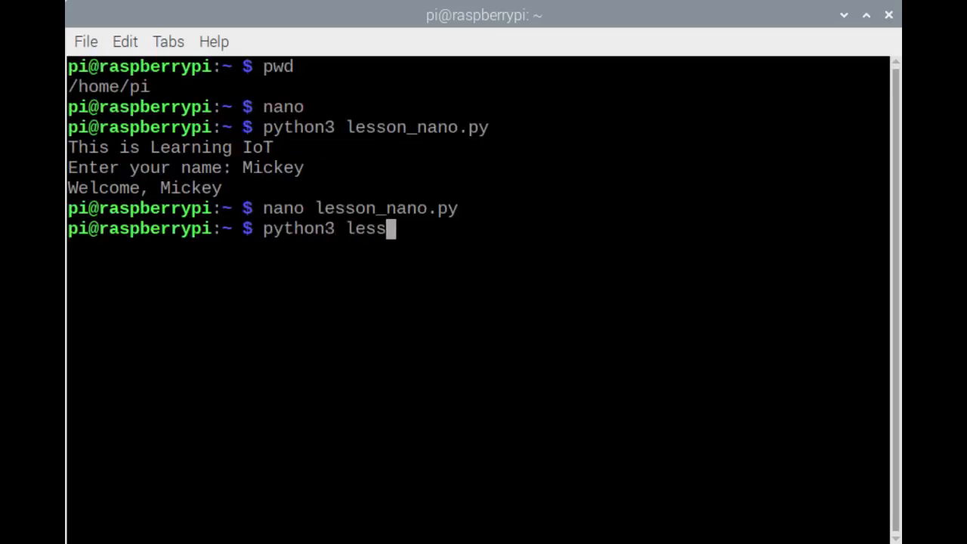
text(on_nano2.p)
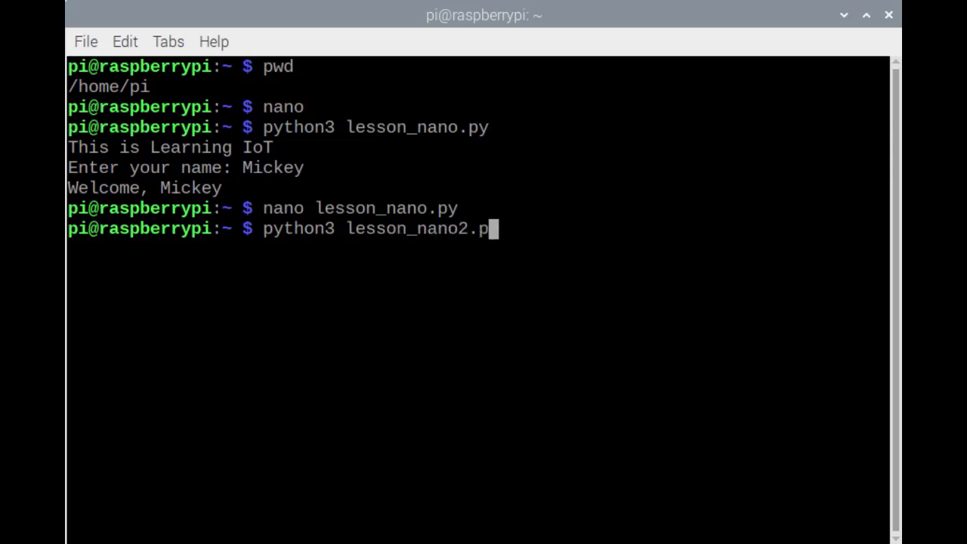
text(y)
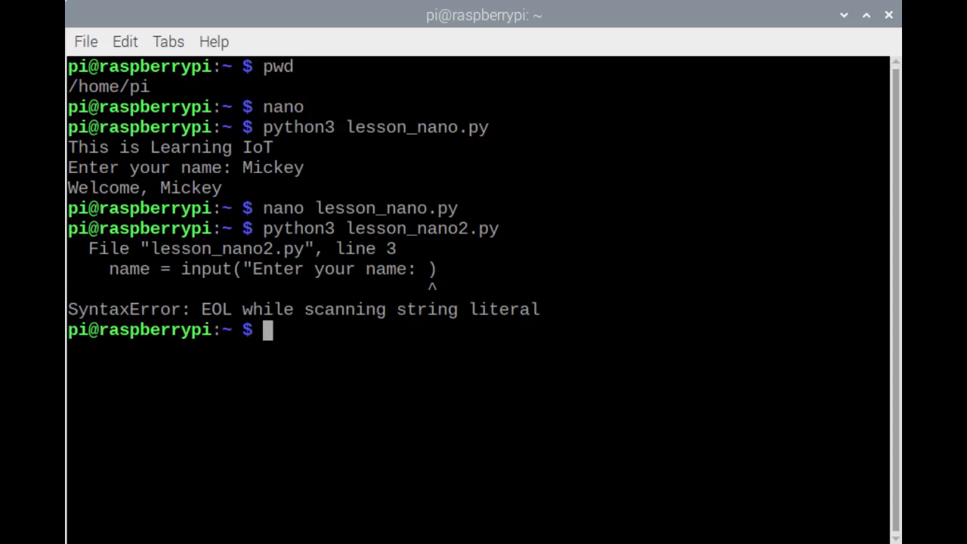
mouse_move(602, 180)
text(nano less)
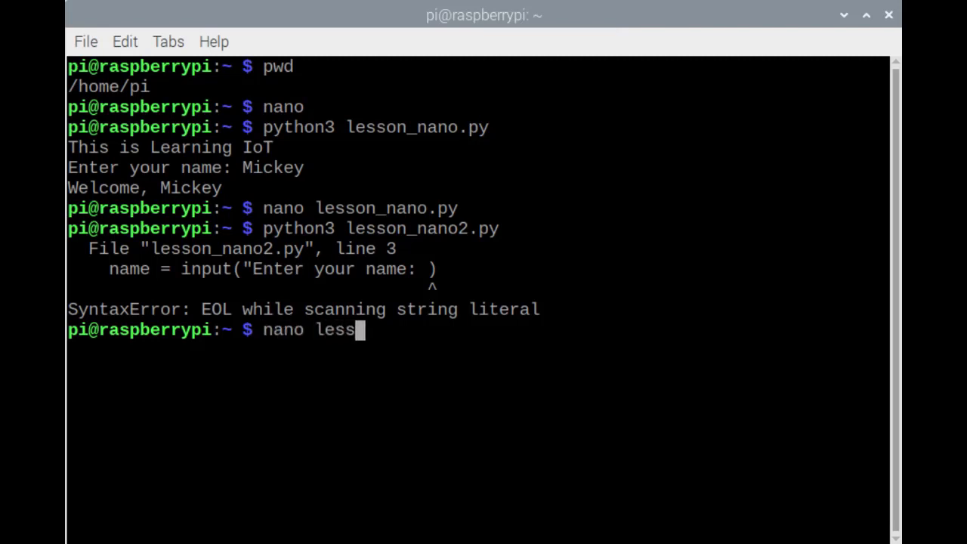
text(on_sense.py)
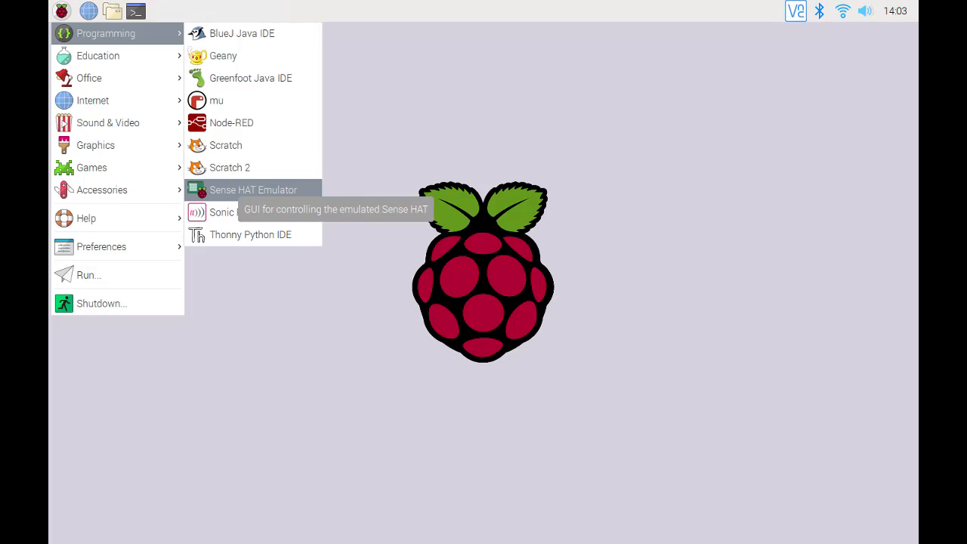
Step: Launch the Sense HAT Emulator from the Programming menu
click(253, 189)
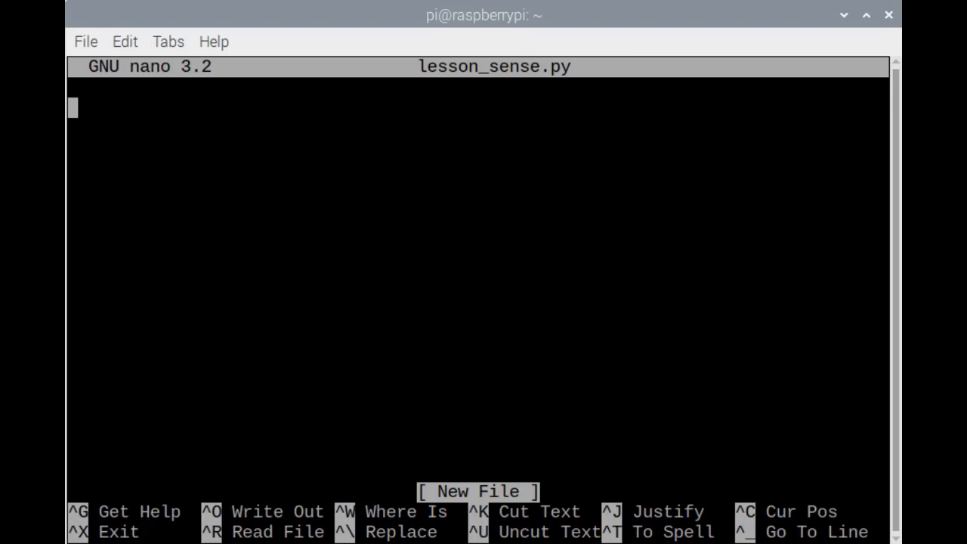
Step: Write 'from sense_emu import SenseHat' and 'sense = SenseHat()'
text(from)
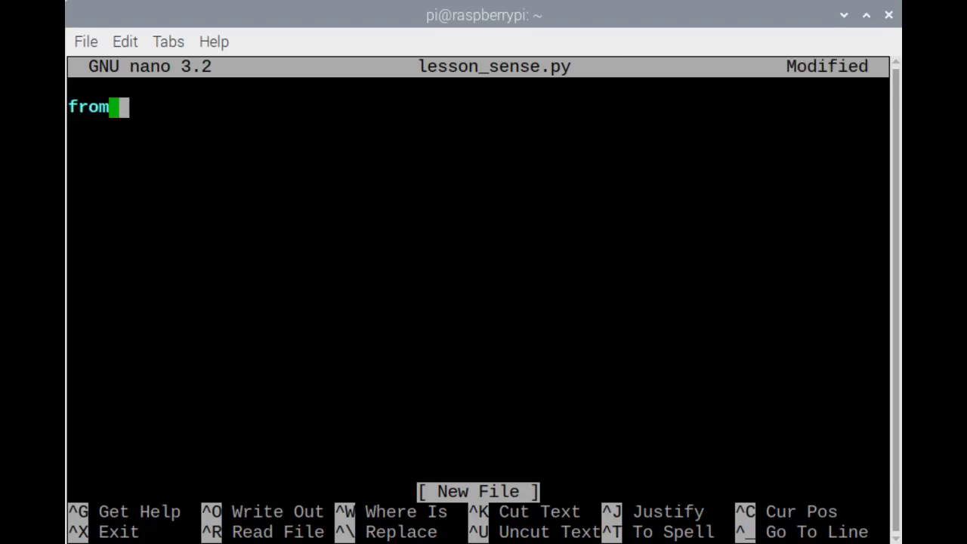
text(sense_emu)
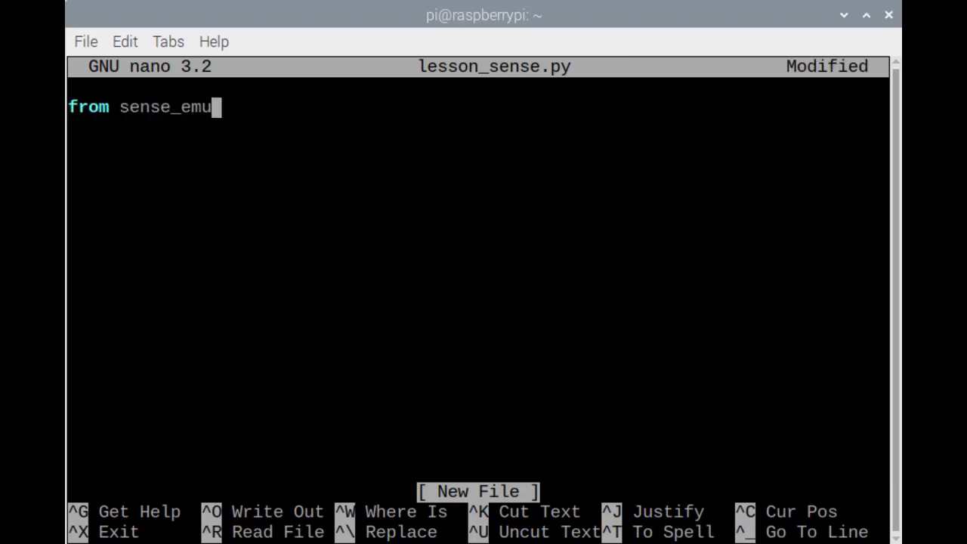
text(import Sense)
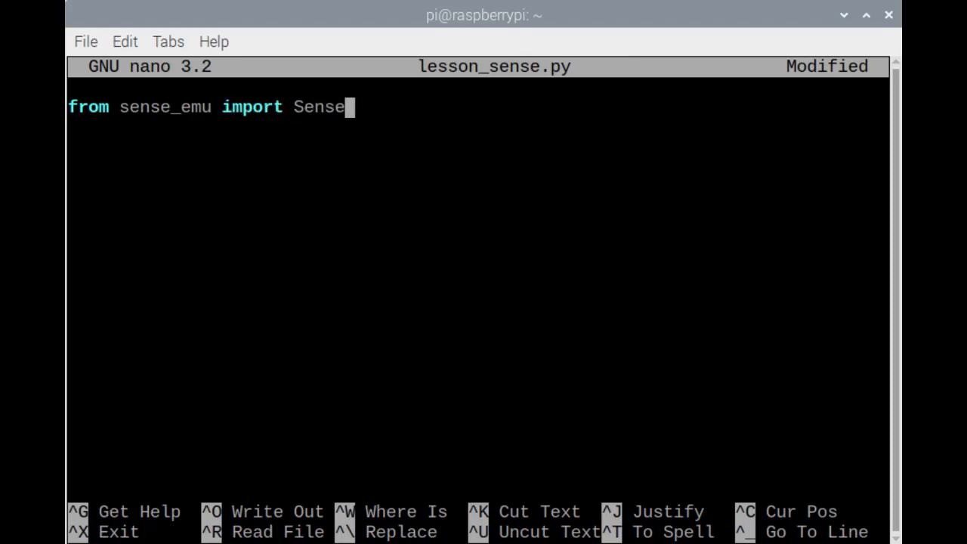
text(Hat)
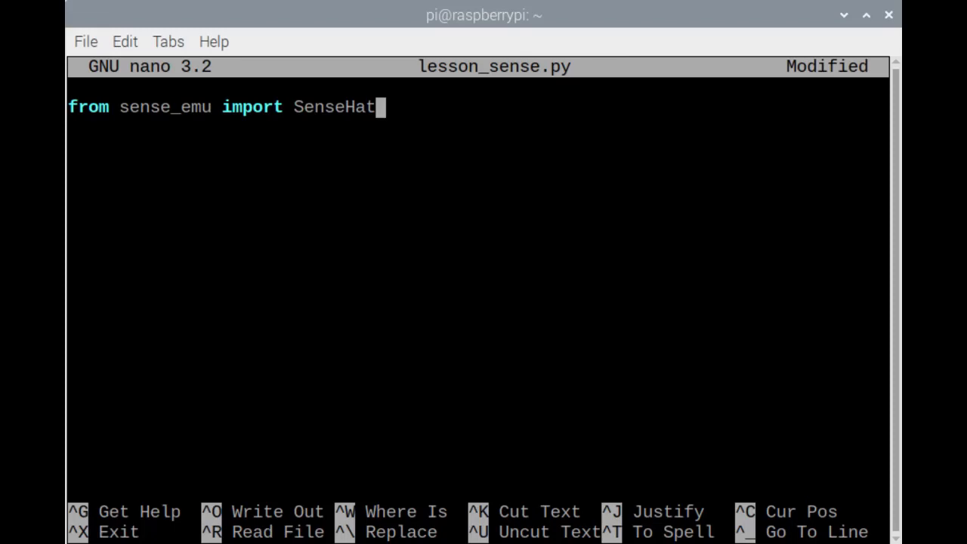
key(Return)
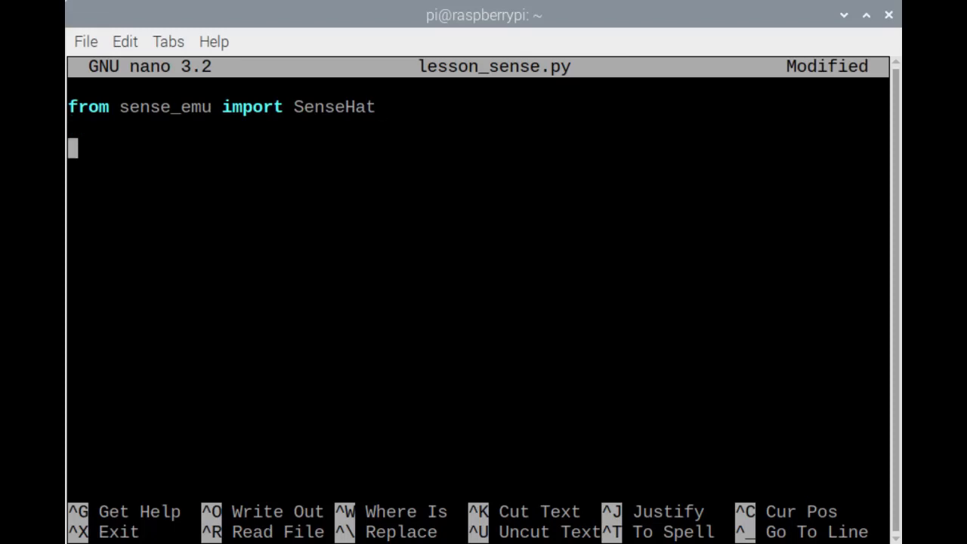
text(sense =)
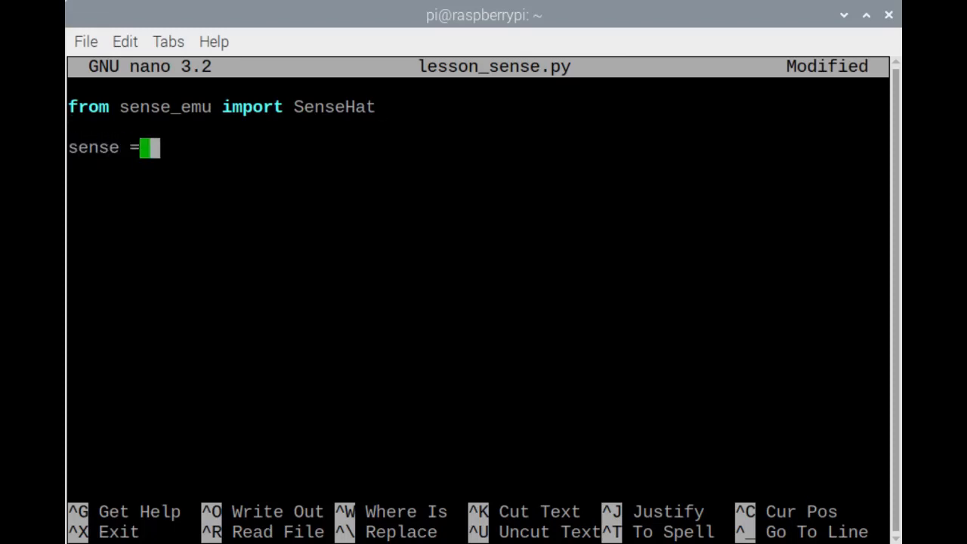
text(SenseHat())
text(sense.show_message("Learni)
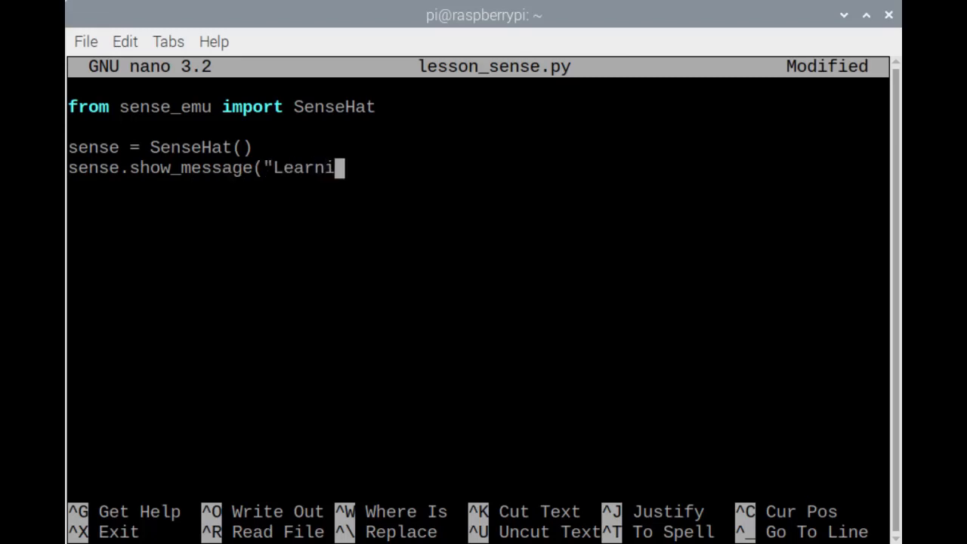
Step: Add show_message("Learning IoT") with a purple text_colour and yellow back_colour
text(ng IoT", tex)
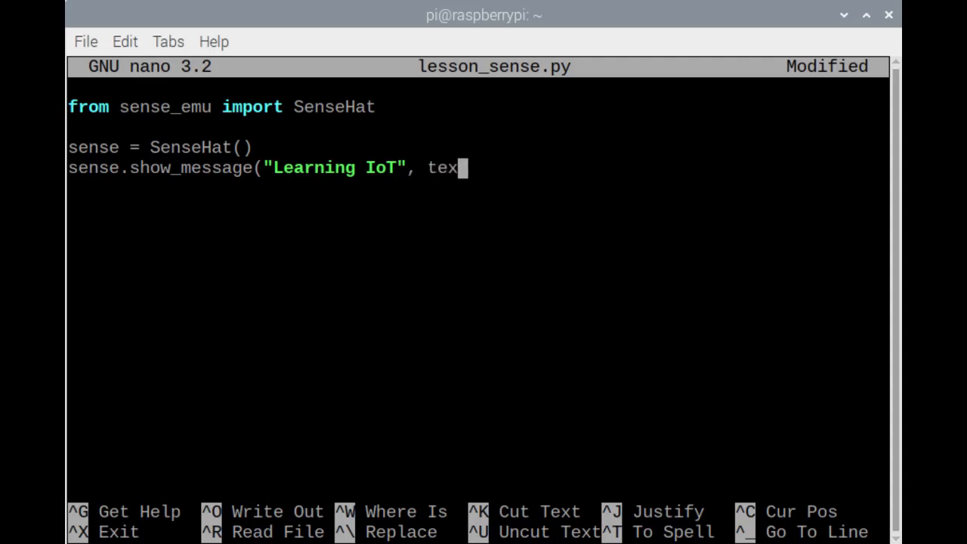
text(t_colour)
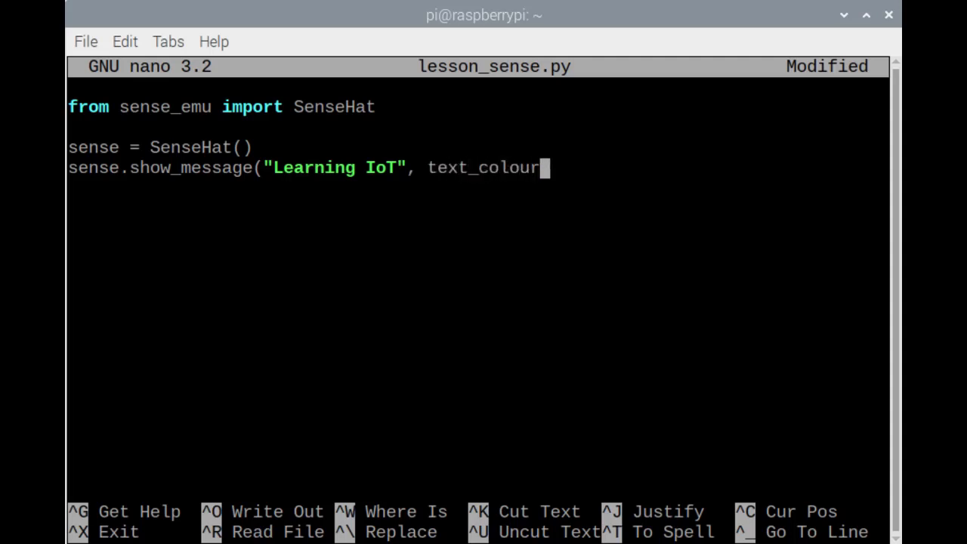
text(=[150, 0,)
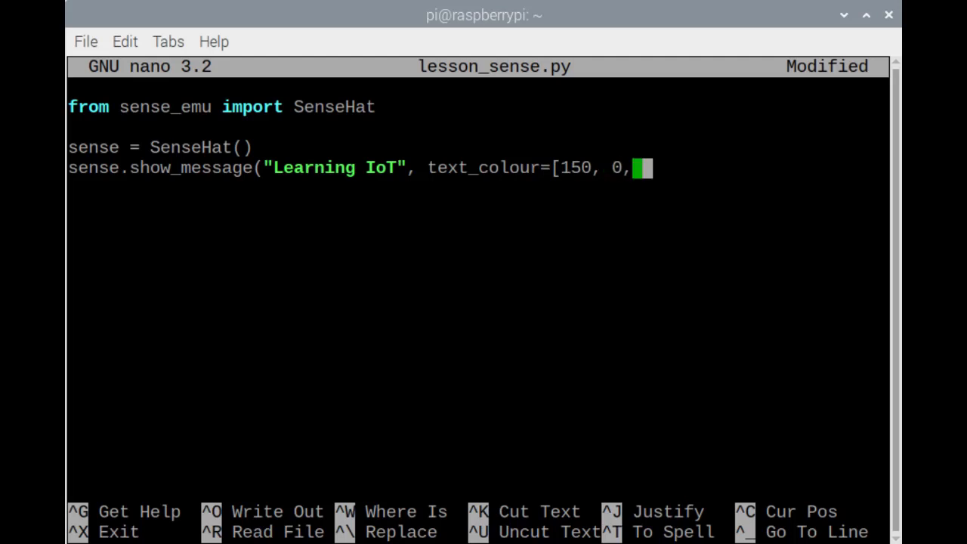
text(255],)
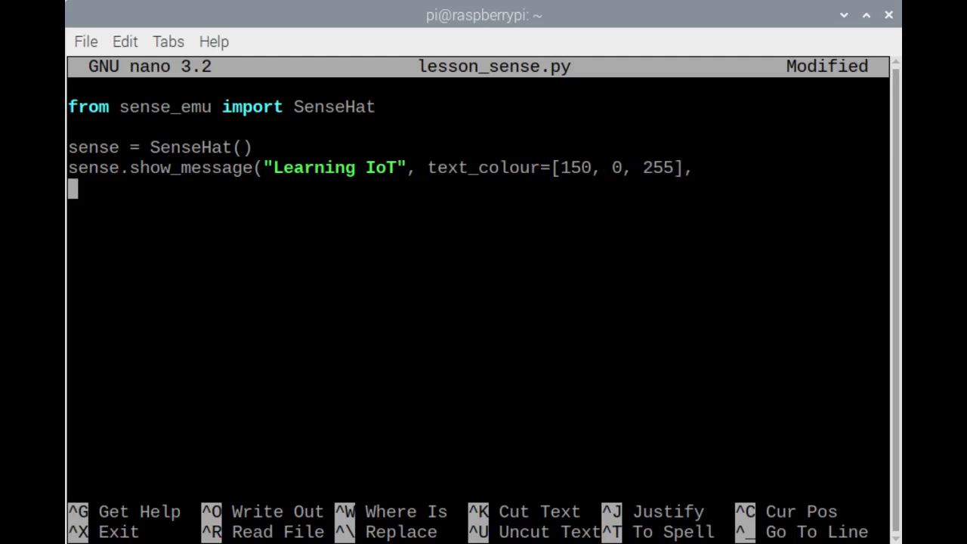
text(b)
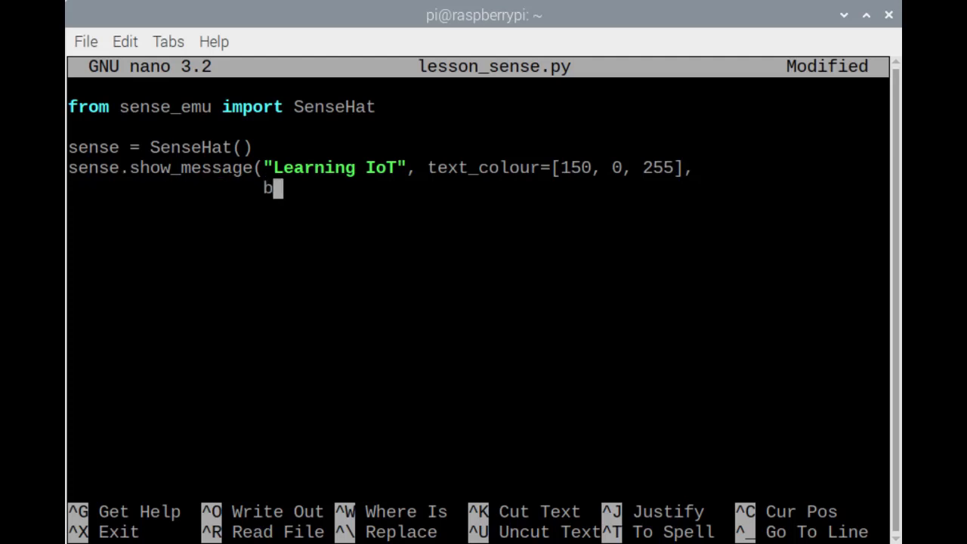
text(ack_co)
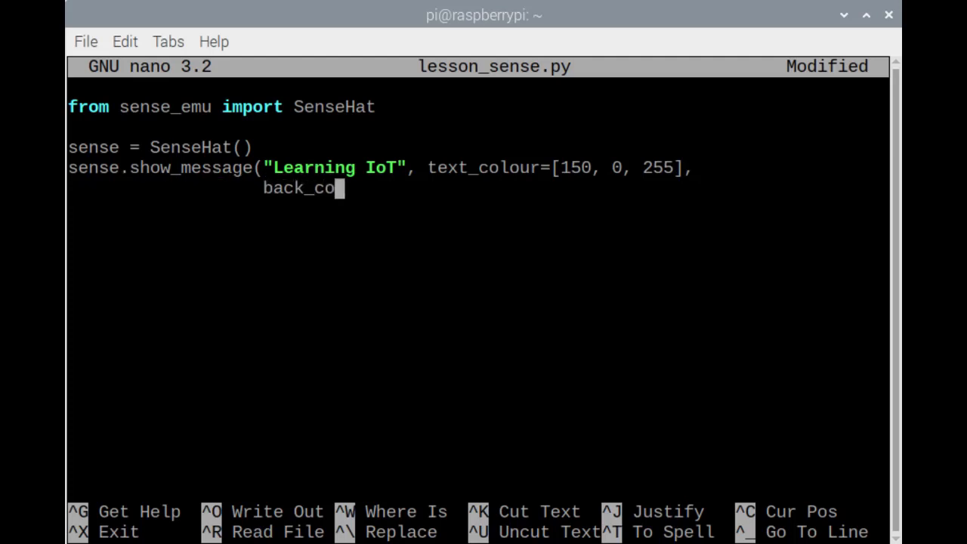
text(lour=)
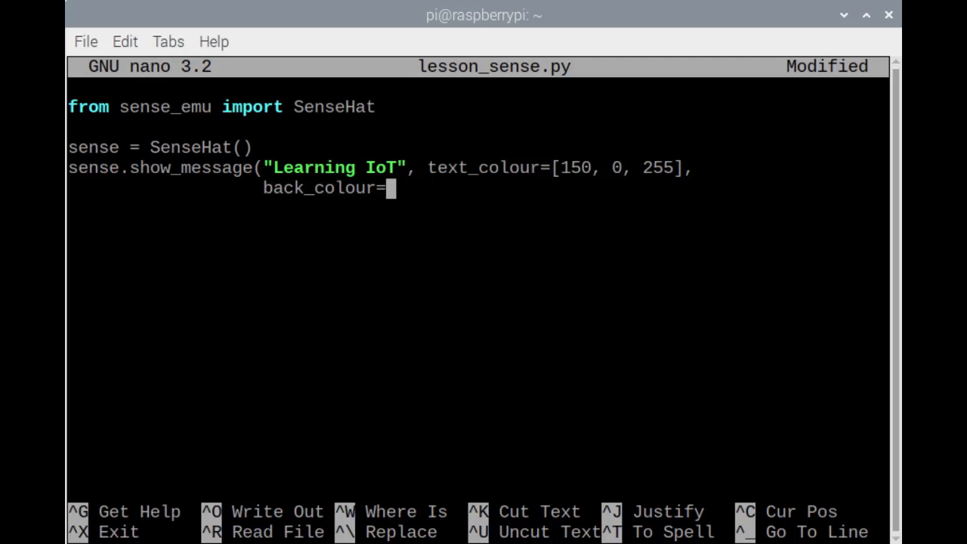
text([255, 255, 0)
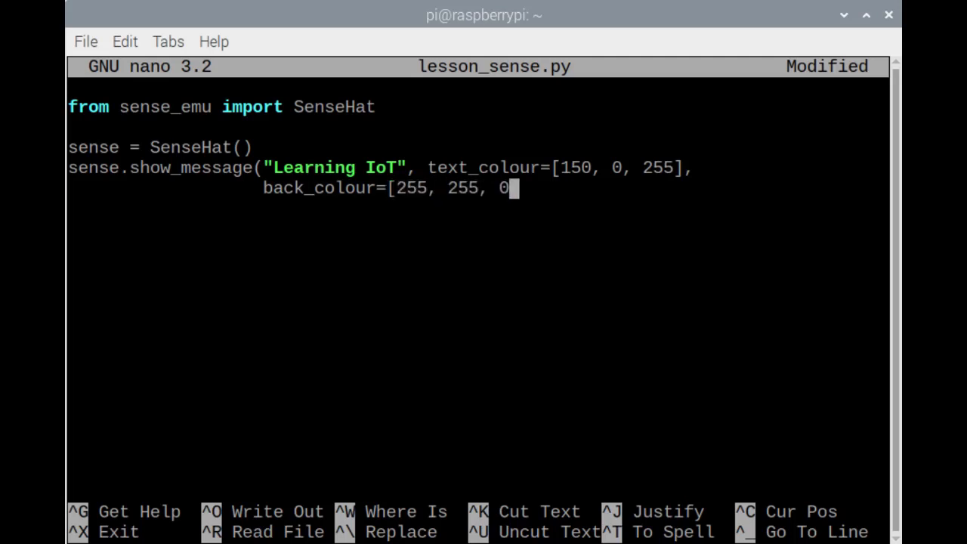
text(]))
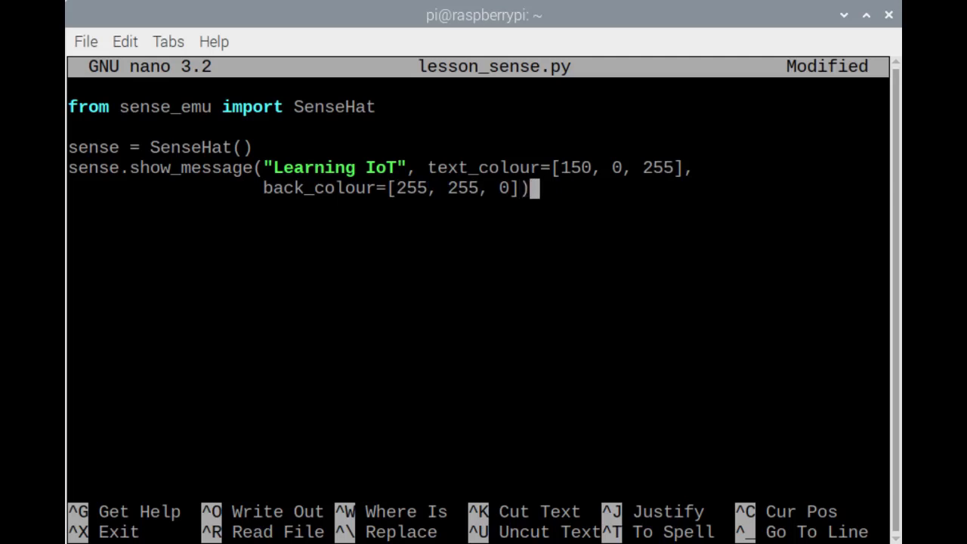
Step: Add sense.clear(), save lesson_sense.py and exit nano
text(sense.clear)
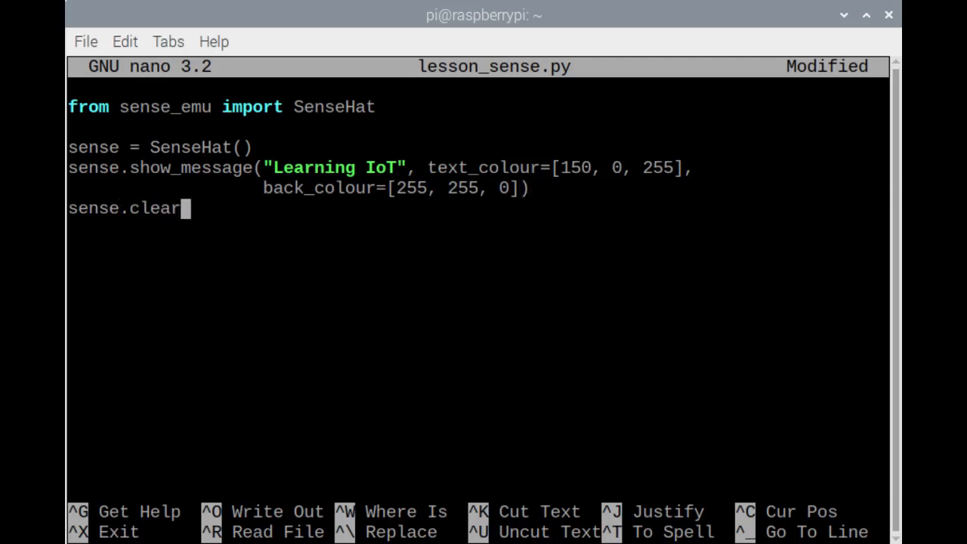
text(())
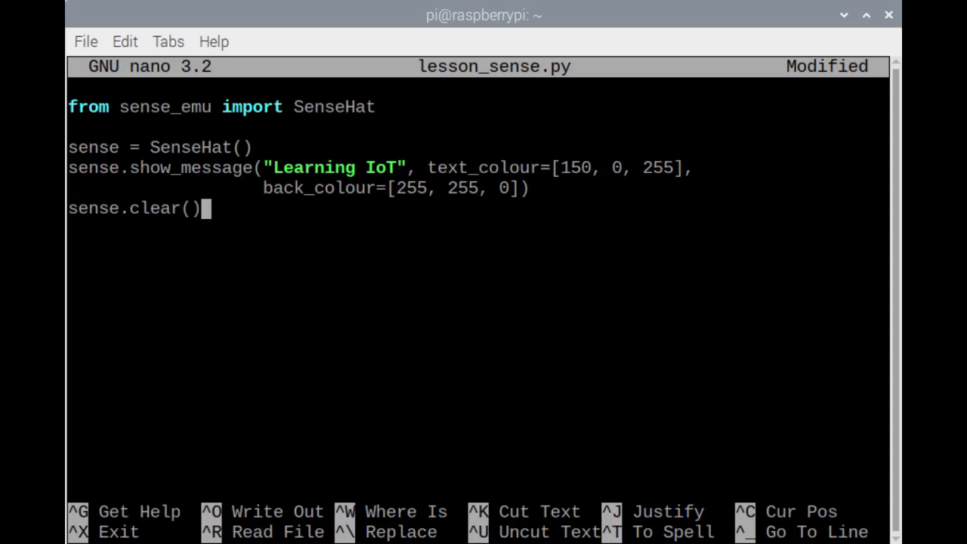
key(ctrl+o)
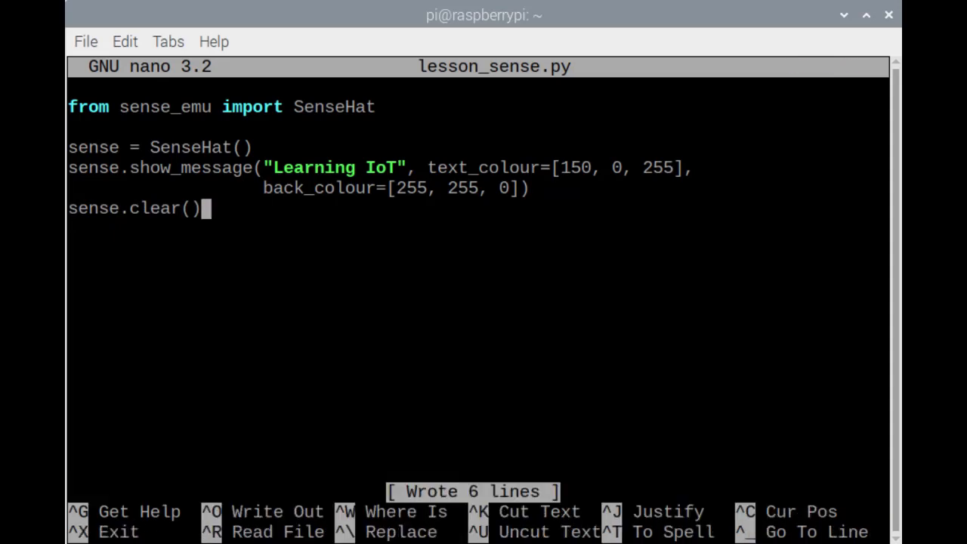
key(ctrl+x)
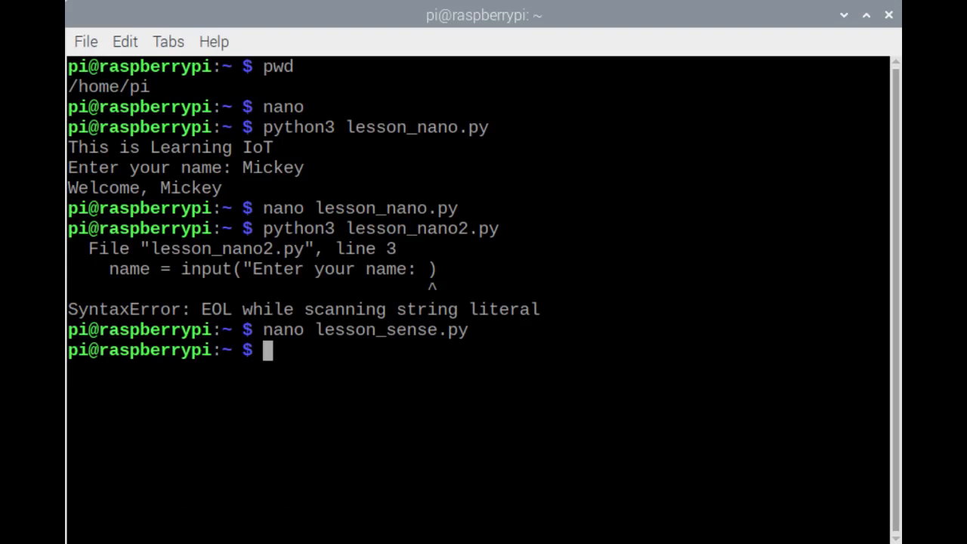
text(p)
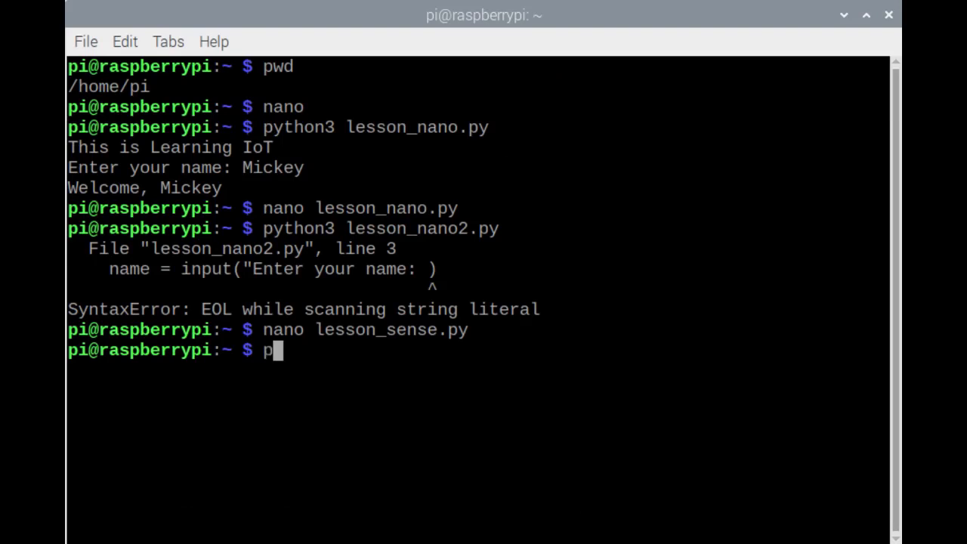